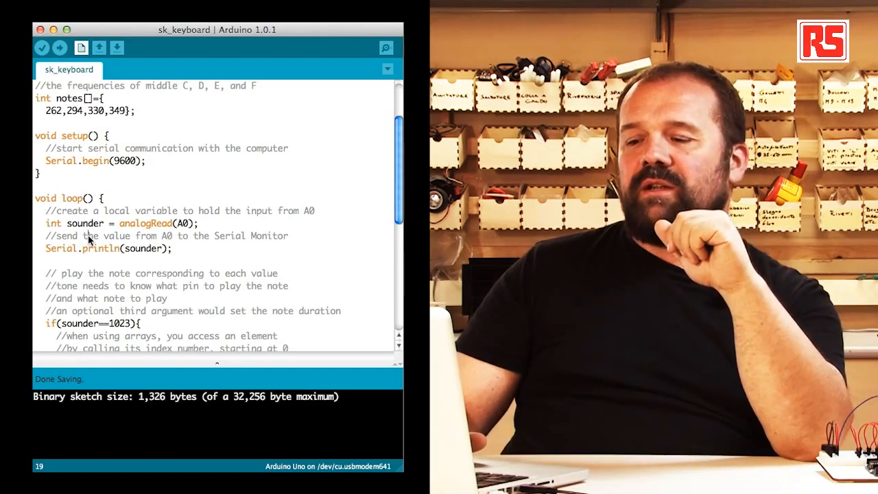
# Reach the final else/noTone branch and bring up the Serial Monitor for the Arduino Uno.
pyautogui.scroll(-3)
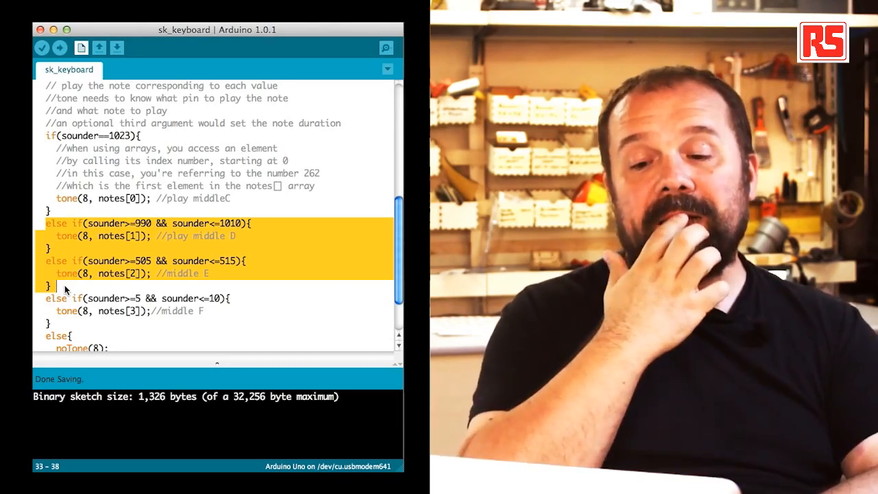
pyautogui.scroll(-3)
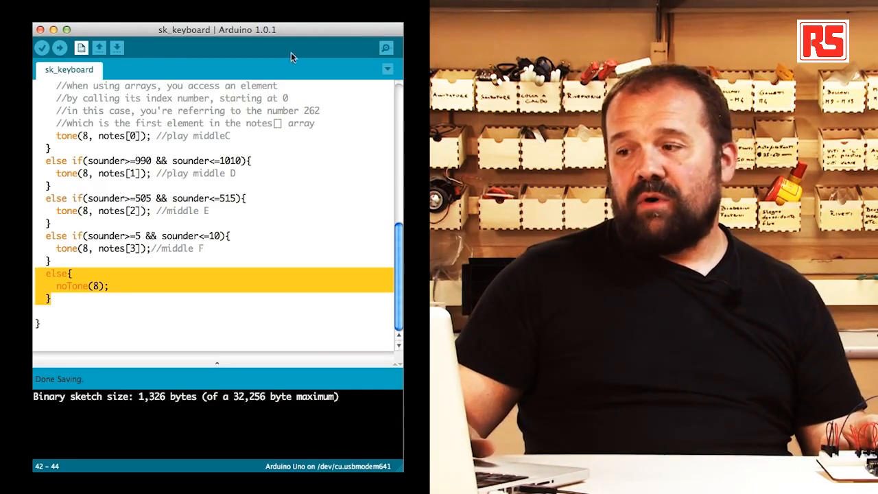
pyautogui.click(387, 47)
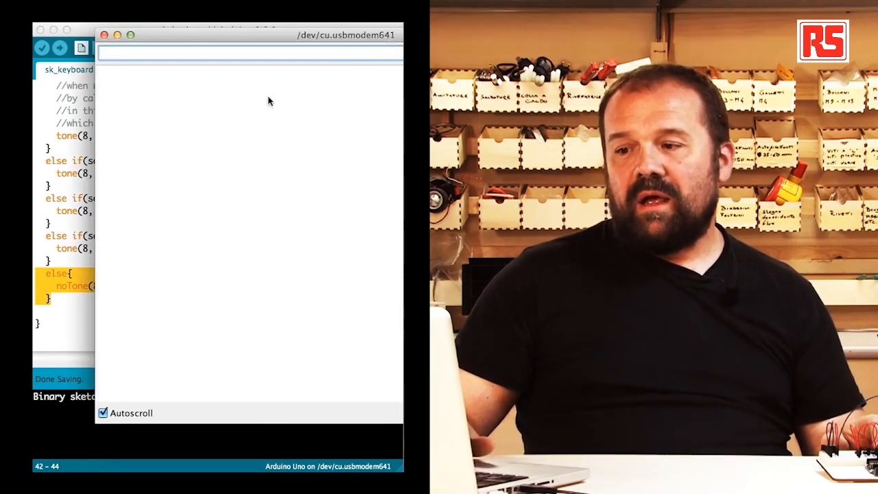